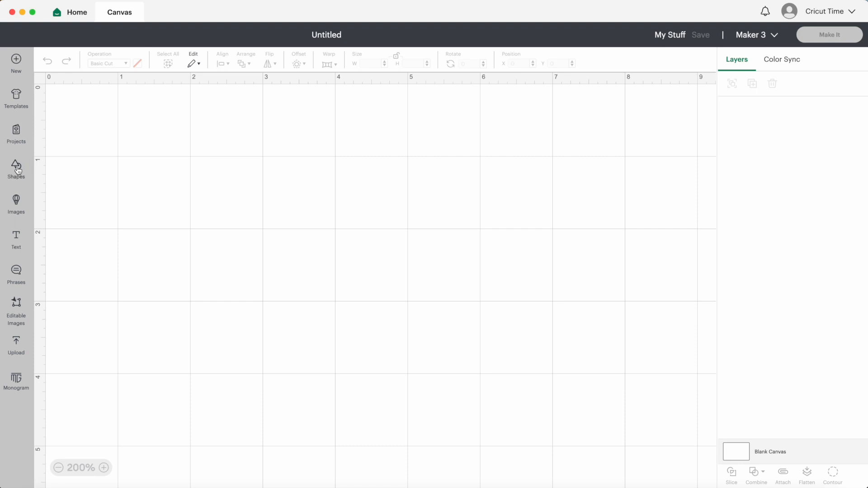
# Add a pale yellow square, resize it to 3.5 × 4.5 in, and centre it
pyautogui.click(16, 169)
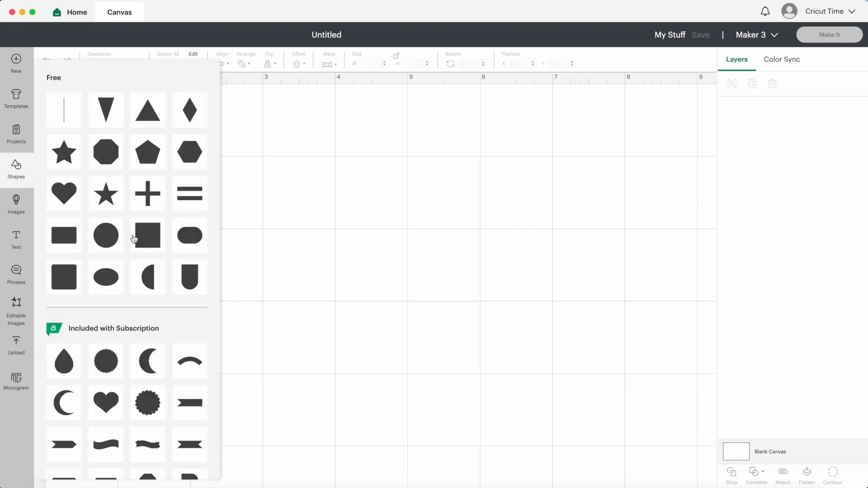
pyautogui.click(147, 235)
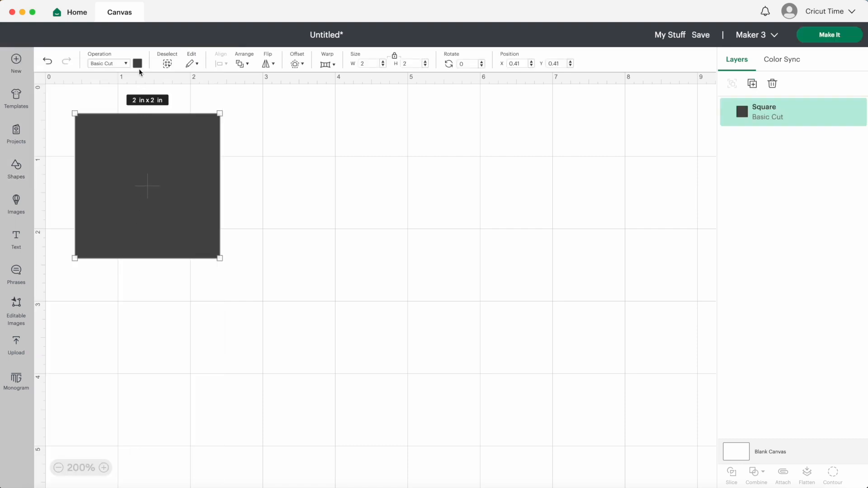
pyautogui.click(138, 63)
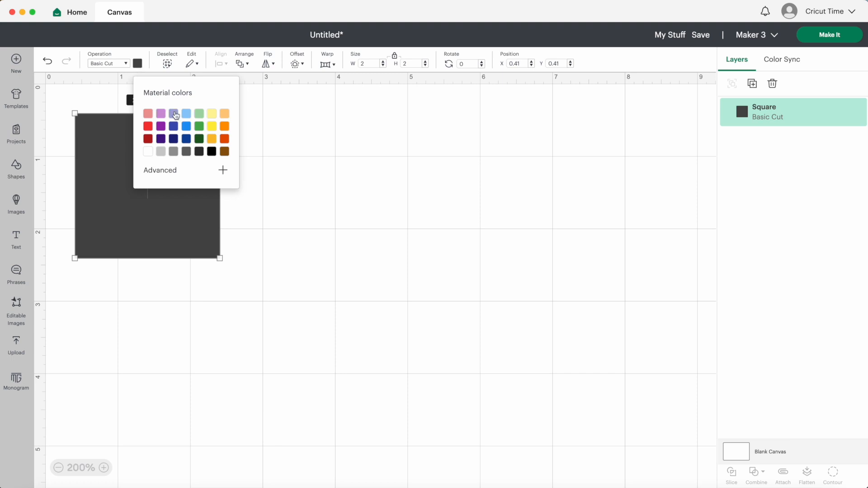
pyautogui.click(212, 113)
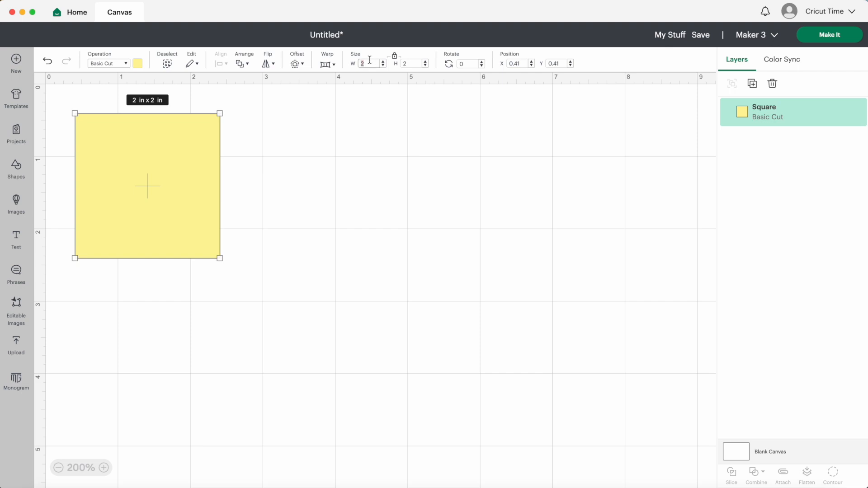
pyautogui.write('3.5')
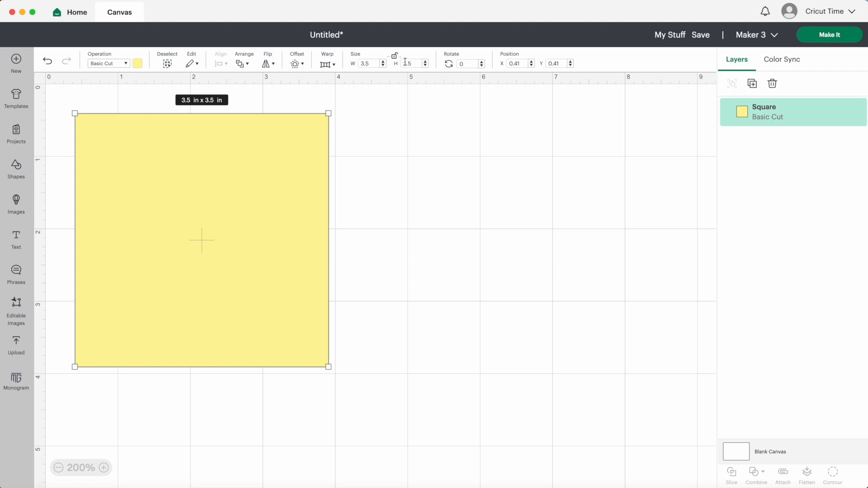
pyautogui.write('4.5')
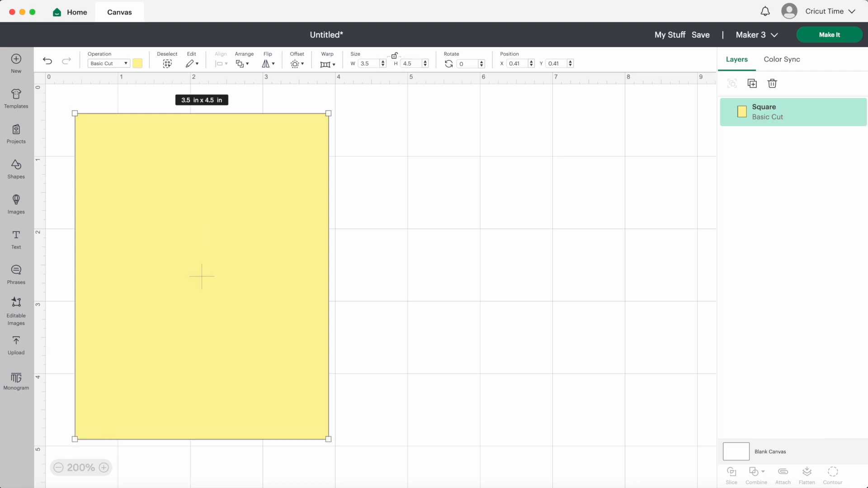
pyautogui.moveTo(201, 277); pyautogui.dragTo(331, 277)
pyautogui.write('L')
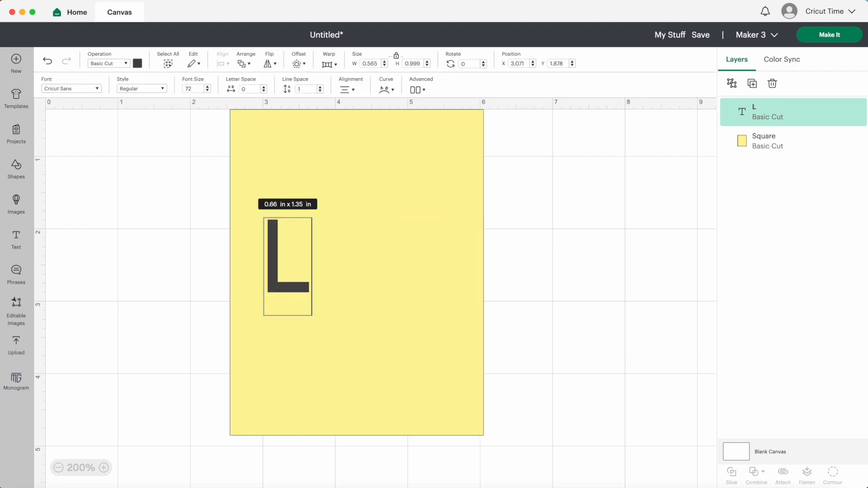
# Type 'Lucas' in the BFC Baking Soda font and color it white
pyautogui.write('ucas')
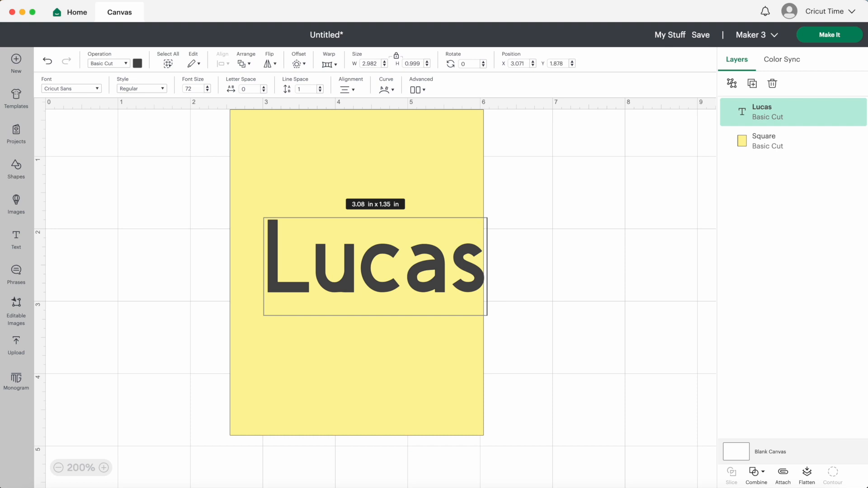
pyautogui.moveTo(110, 115)
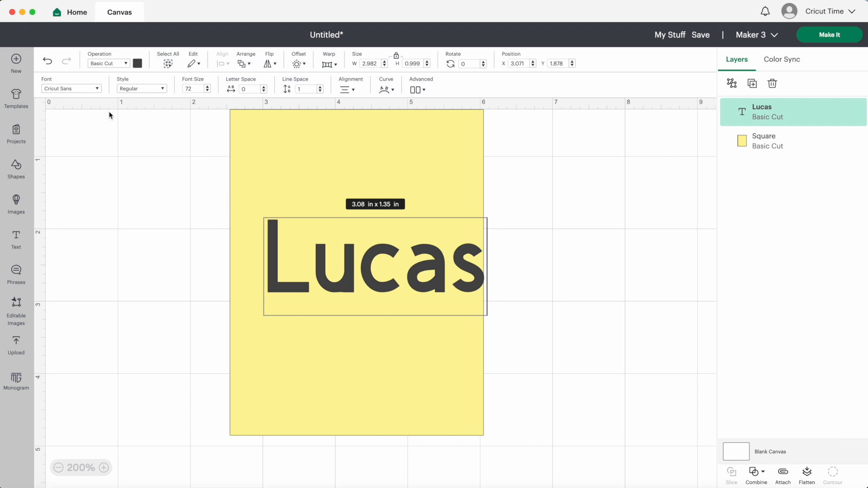
pyautogui.click(71, 88)
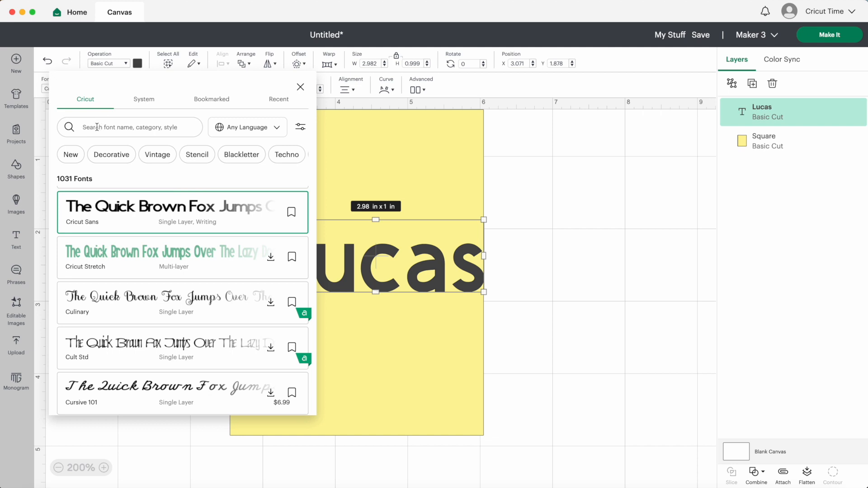
pyautogui.write('bfc baking')
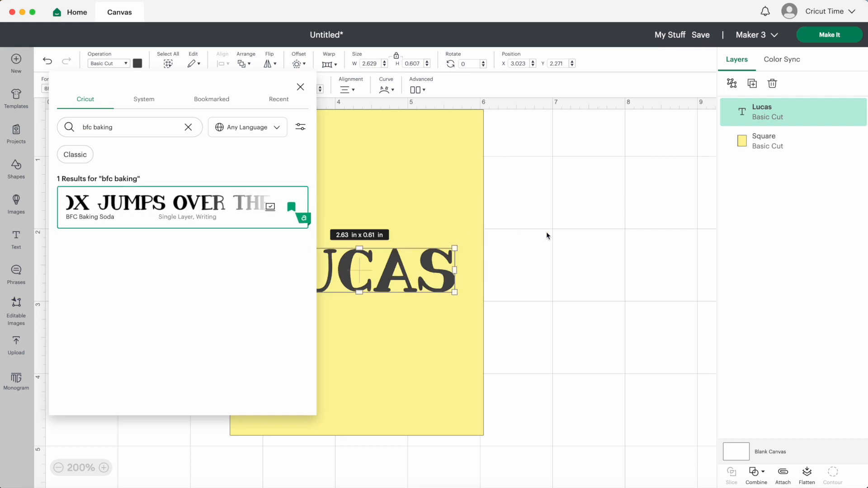
pyautogui.click(301, 87)
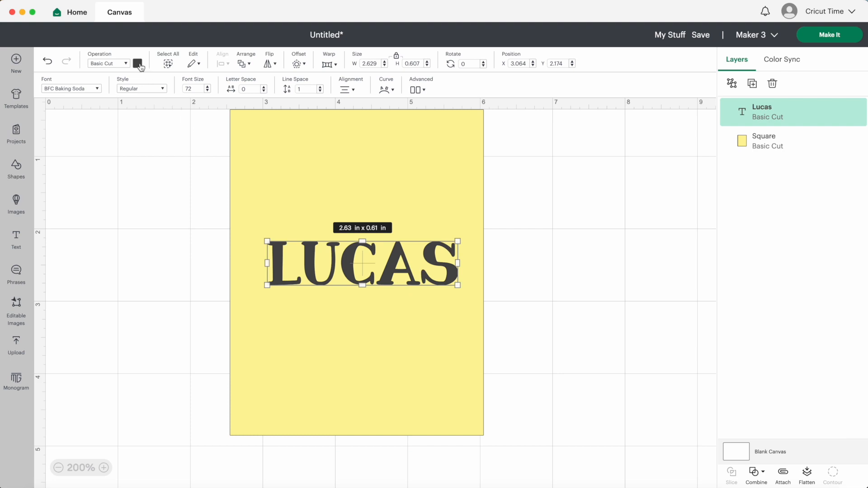
pyautogui.click(138, 63)
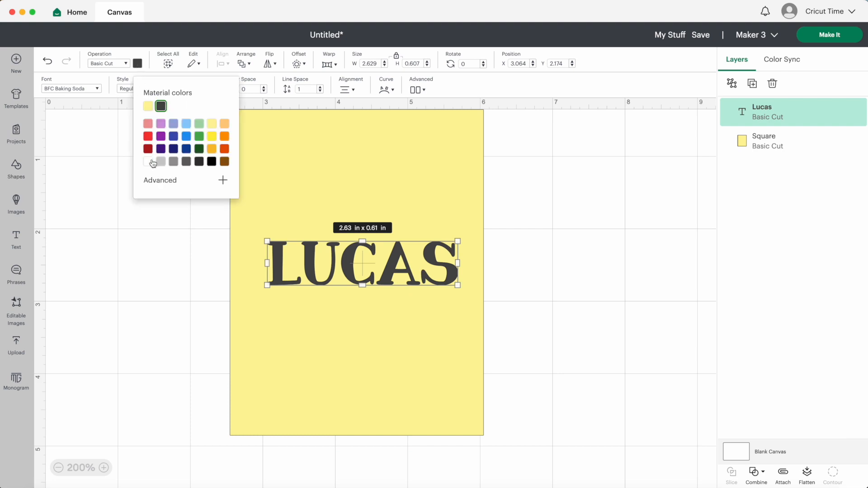
pyautogui.click(148, 161)
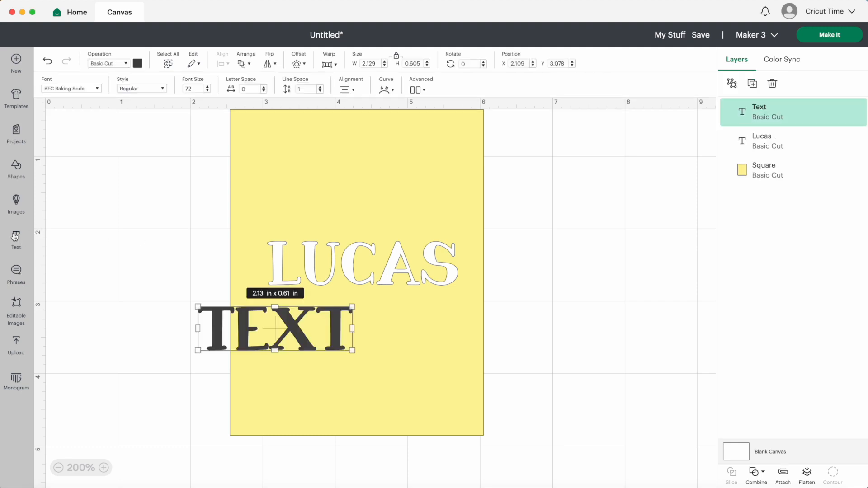
# Replace the placeholder text with the letter L in the Georgia system font
pyautogui.moveTo(275, 350); pyautogui.dragTo(275, 357)
pyautogui.write('L')
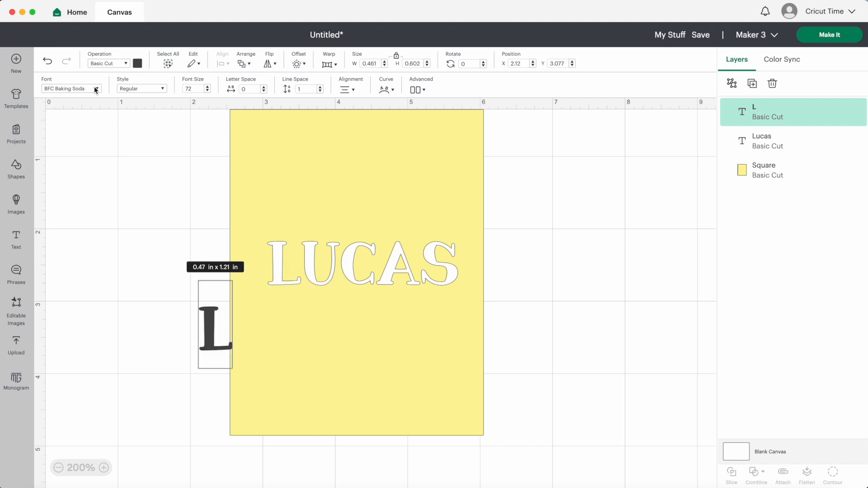
pyautogui.click(71, 88)
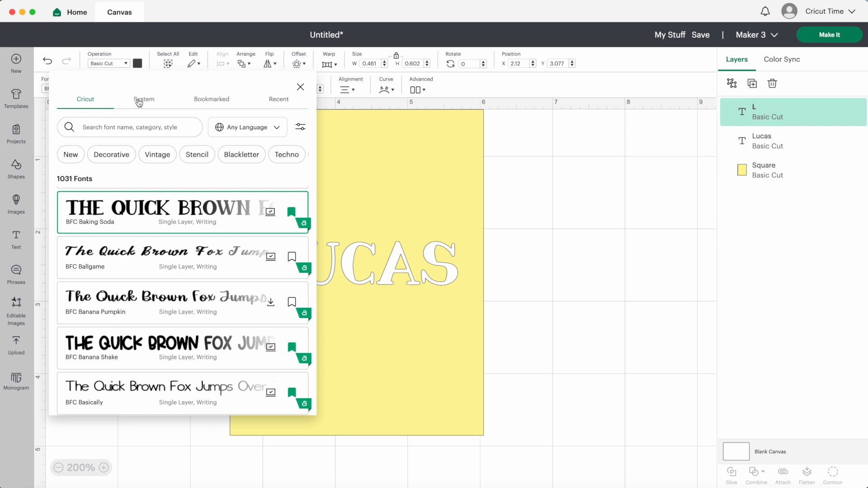
pyautogui.click(143, 99)
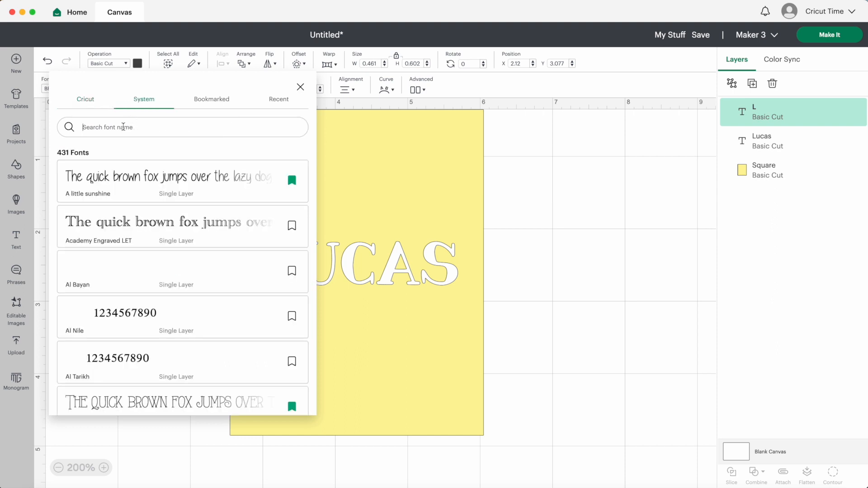
pyautogui.write('georg')
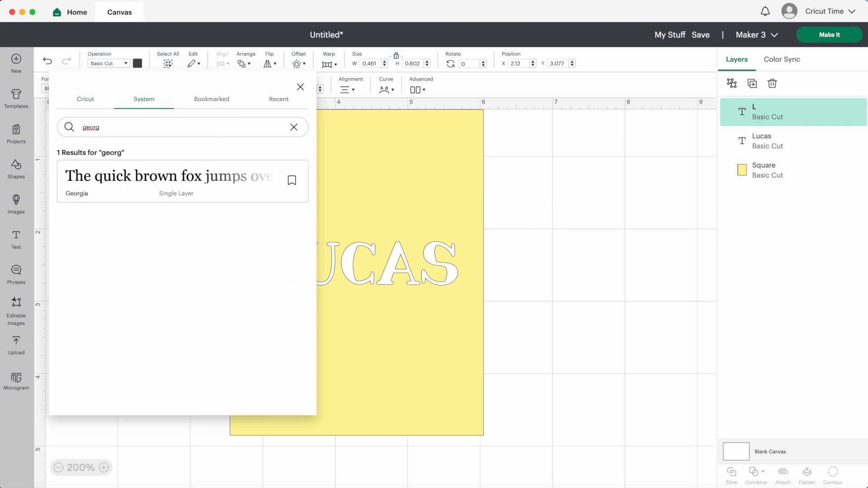
pyautogui.click(166, 176)
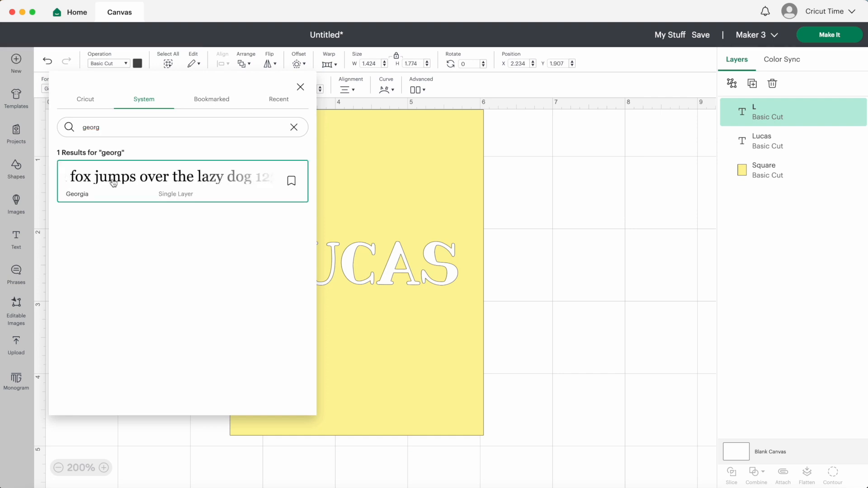
pyautogui.click(300, 87)
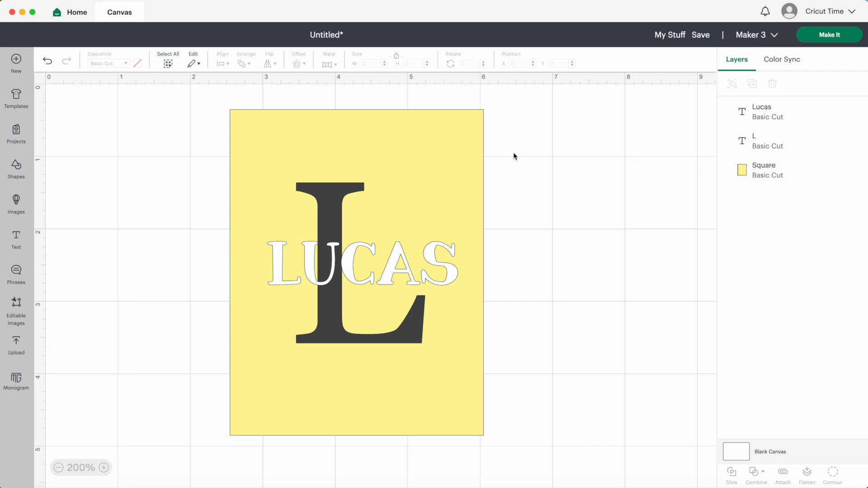
# Deselect the L and select the LUCAS name on the canvas
pyautogui.click(764, 170)
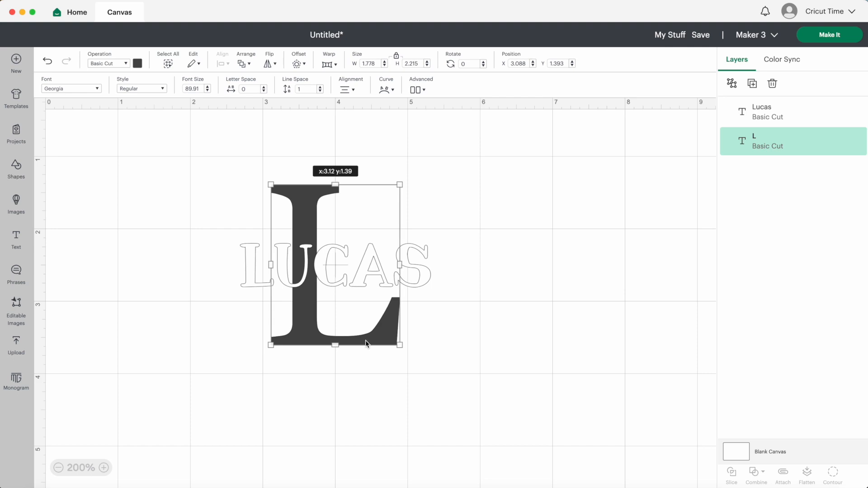
pyautogui.click(520, 325)
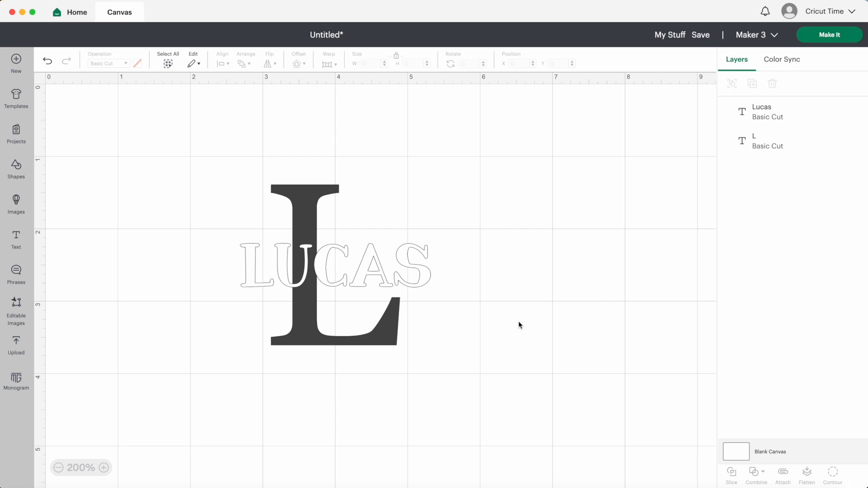
pyautogui.click(332, 265)
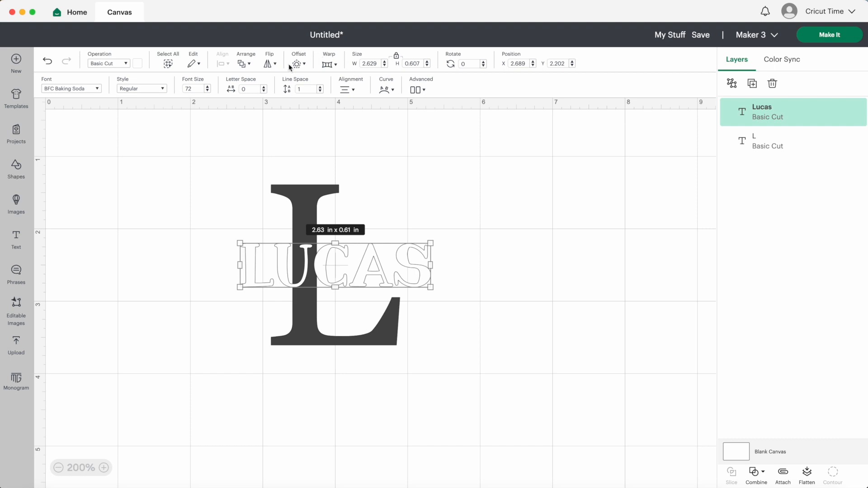
# Apply a thin offset of about 0.028 in around LUCAS
pyautogui.click(298, 61)
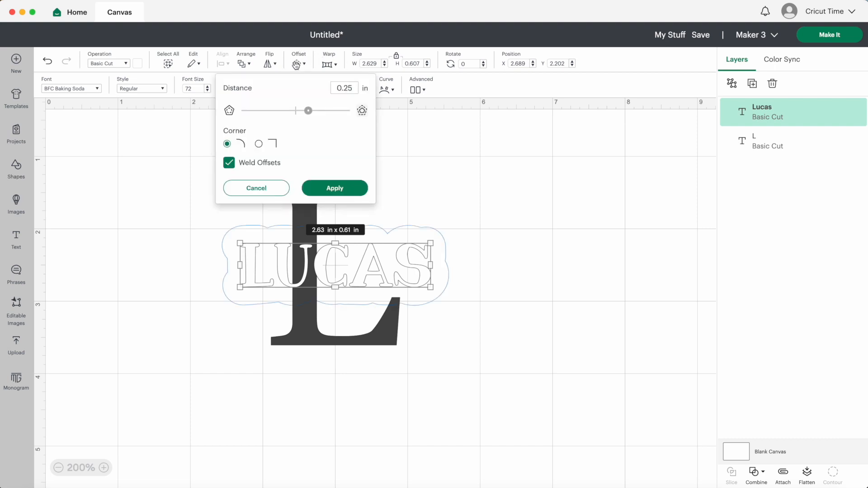
pyautogui.moveTo(308, 110); pyautogui.dragTo(302, 110)
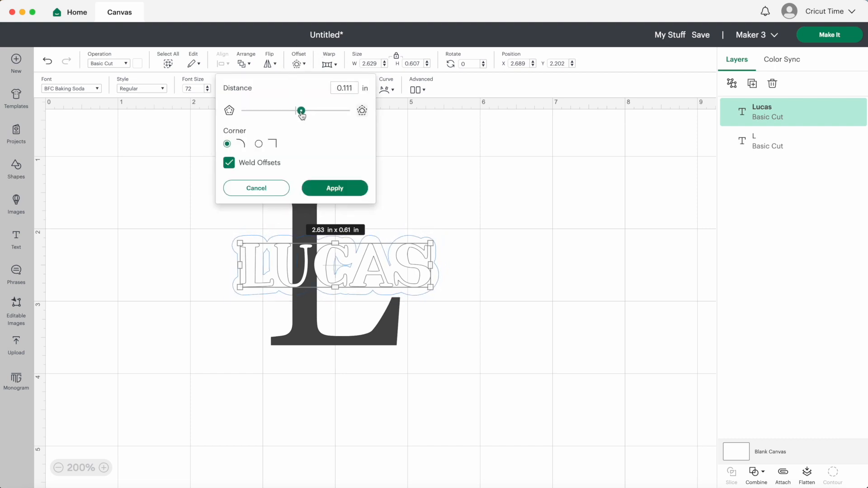
pyautogui.moveTo(301, 111); pyautogui.dragTo(297, 111)
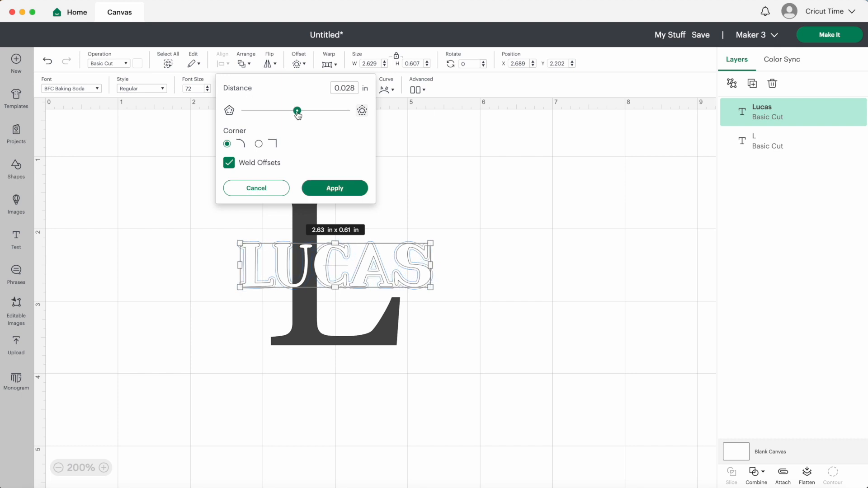
pyautogui.click(335, 187)
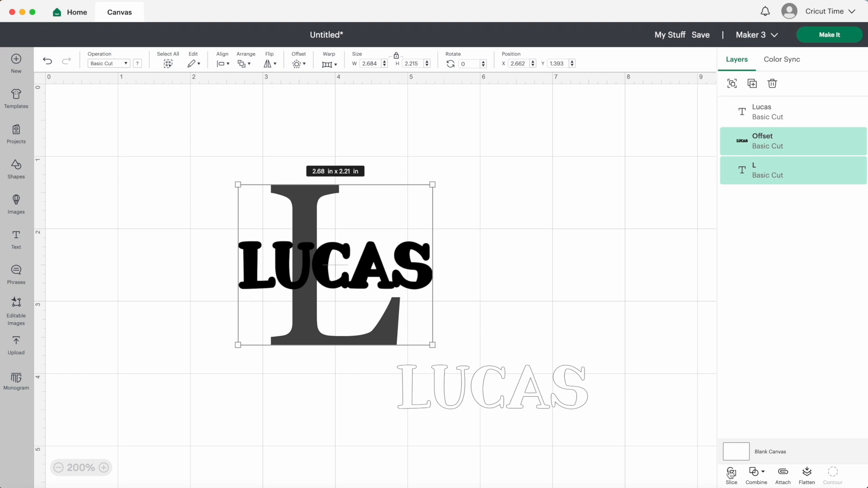
# Slice the L with the offset and move LUCAS back over the cutout
pyautogui.click(732, 475)
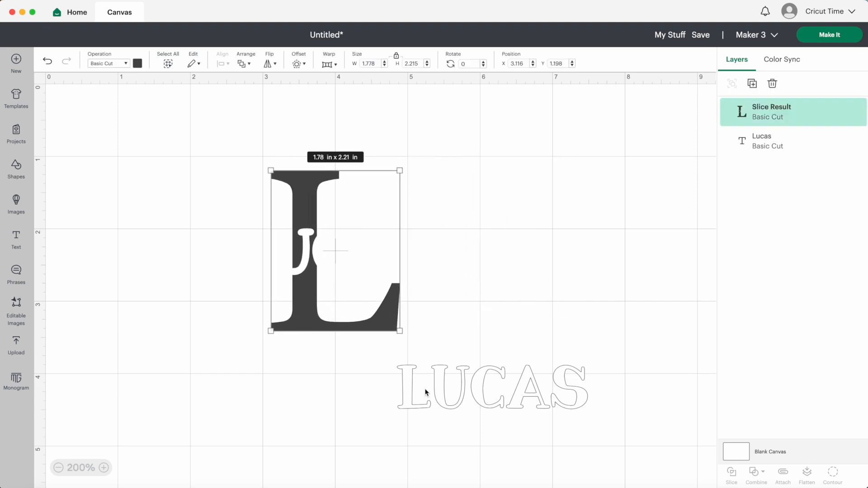
pyautogui.moveTo(490, 387); pyautogui.dragTo(335, 252)
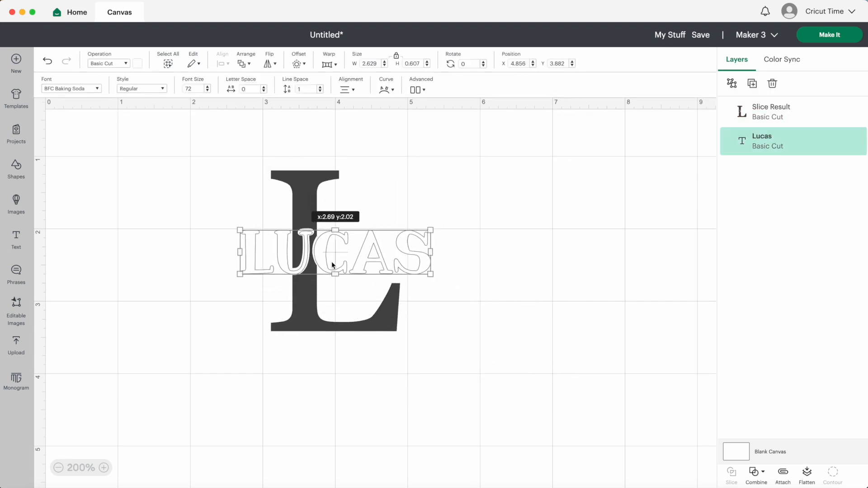
pyautogui.click(518, 254)
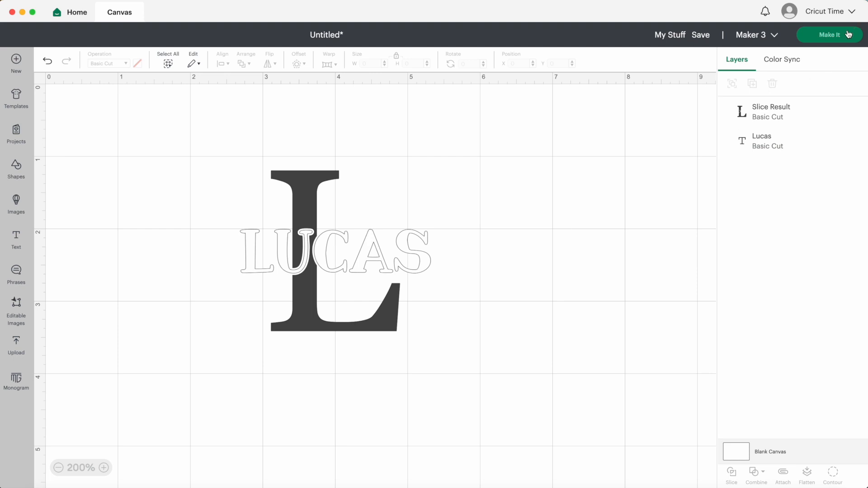
# Prepare the project for cutting on 12 in × 12 in mats
pyautogui.click(830, 35)
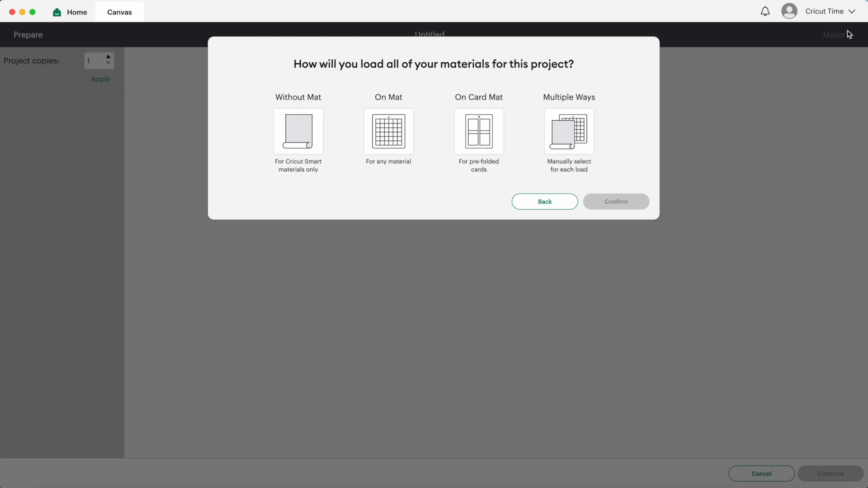
pyautogui.click(388, 132)
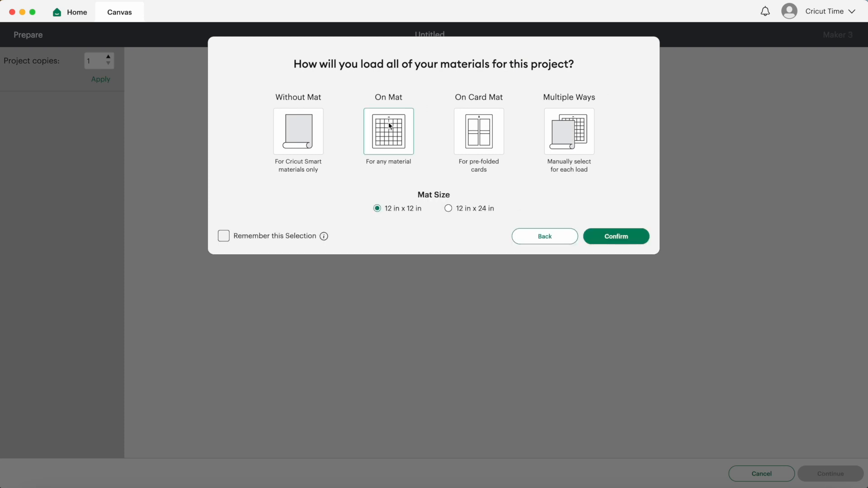
pyautogui.click(615, 236)
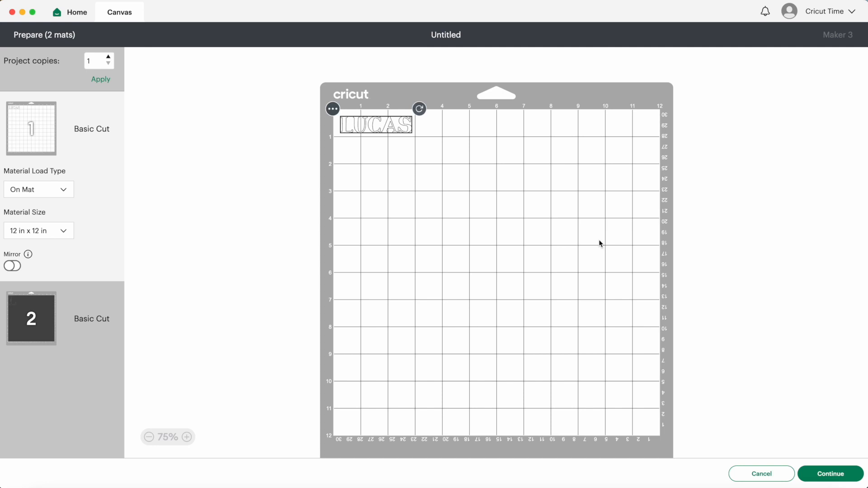
pyautogui.moveTo(762, 279)
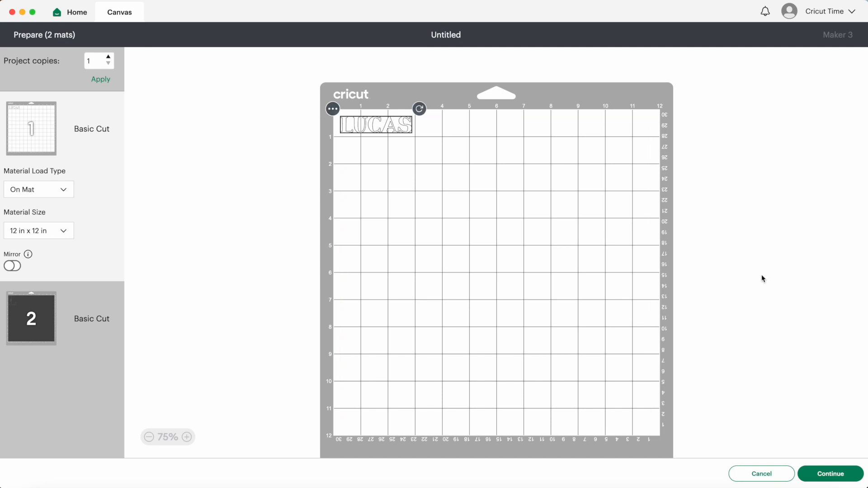
pyautogui.moveTo(138, 310)
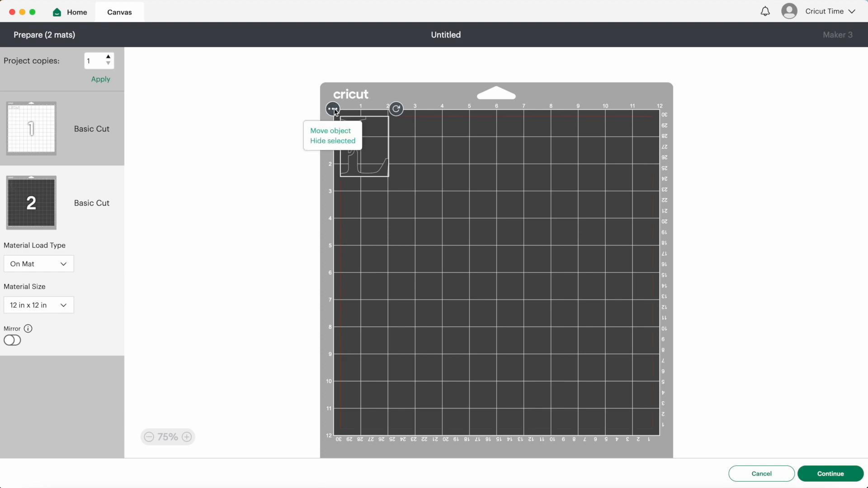
# Move the L onto the LUCAS mat at top-right and choose Premium Vinyl - Permanent Glossy
pyautogui.click(330, 131)
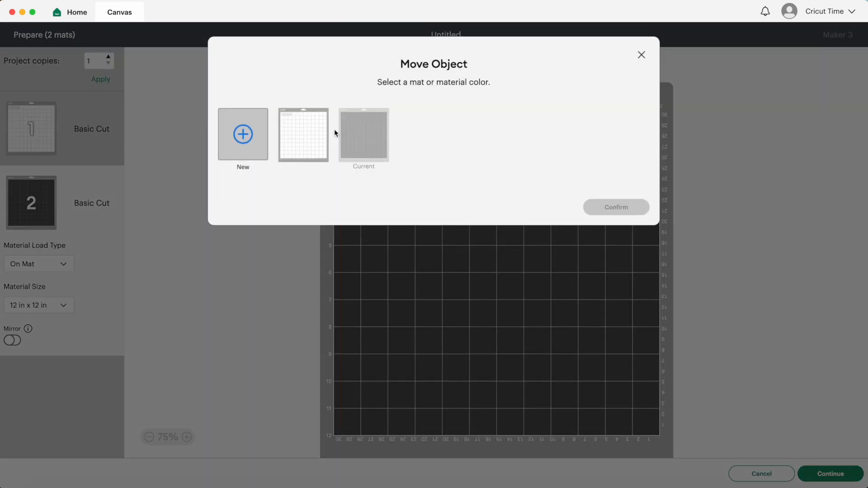
pyautogui.click(303, 135)
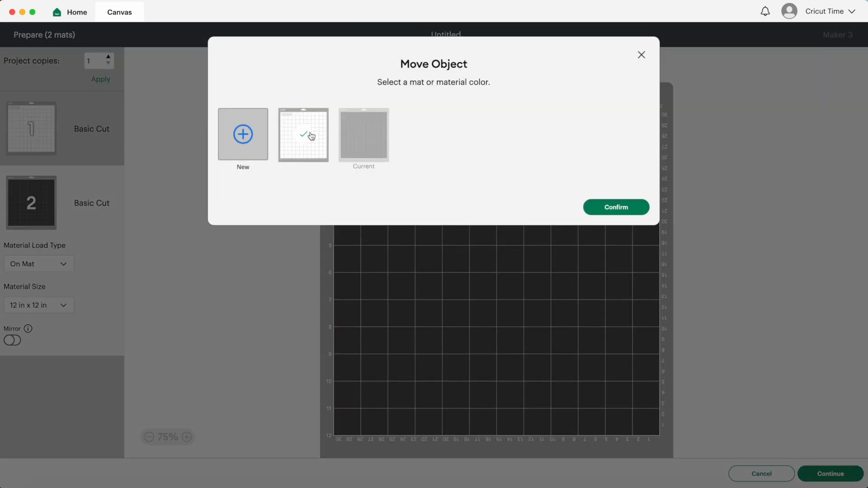
pyautogui.click(615, 207)
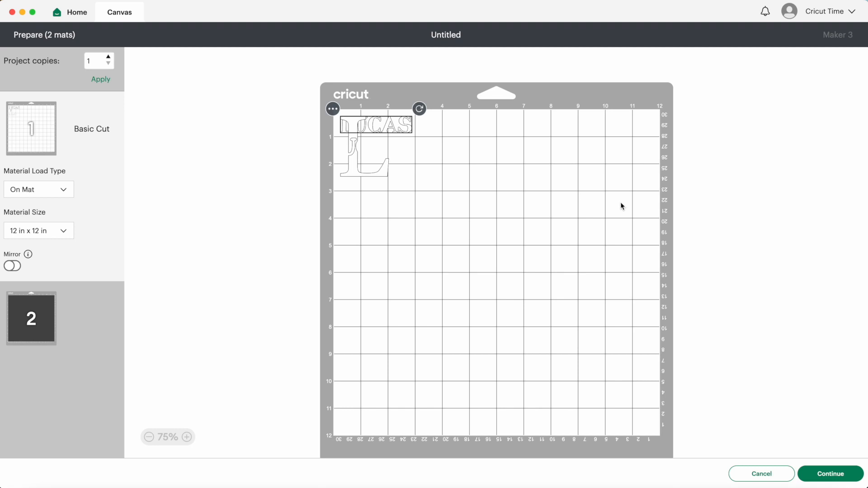
pyautogui.moveTo(363, 158); pyautogui.dragTo(427, 160)
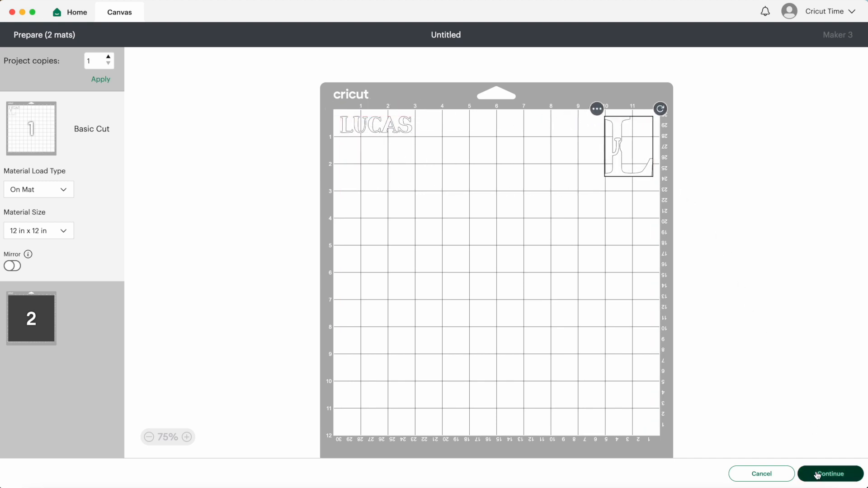
pyautogui.click(828, 474)
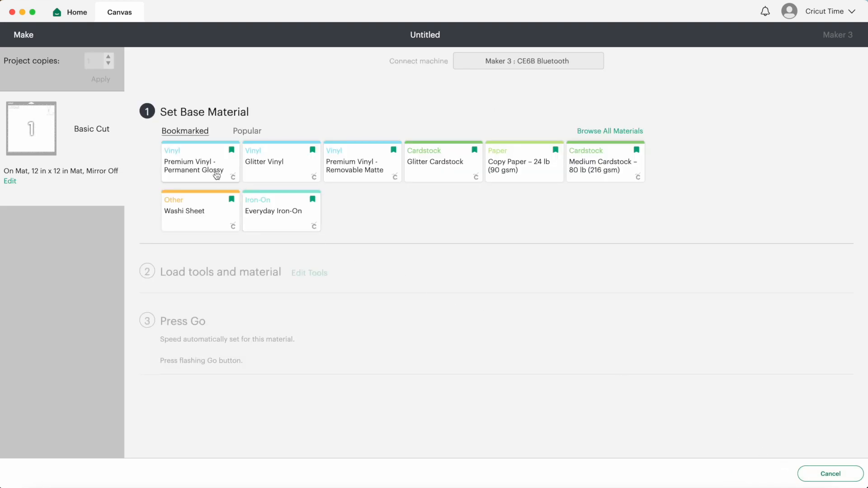
pyautogui.click(199, 160)
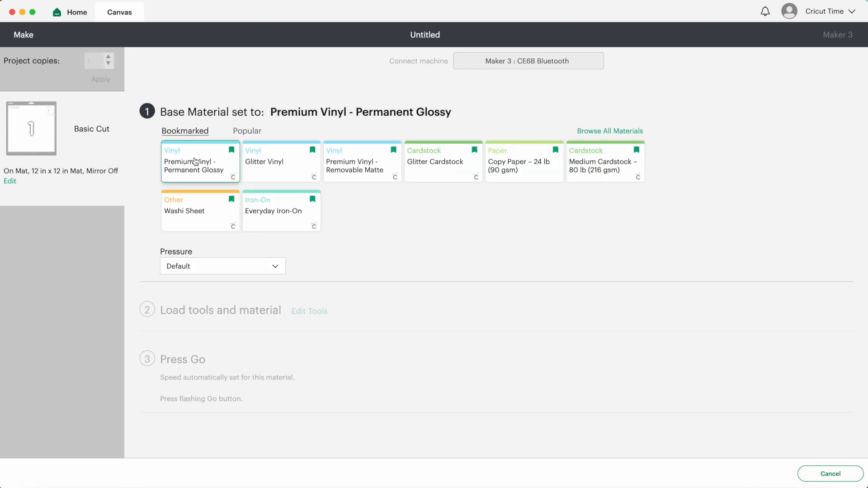